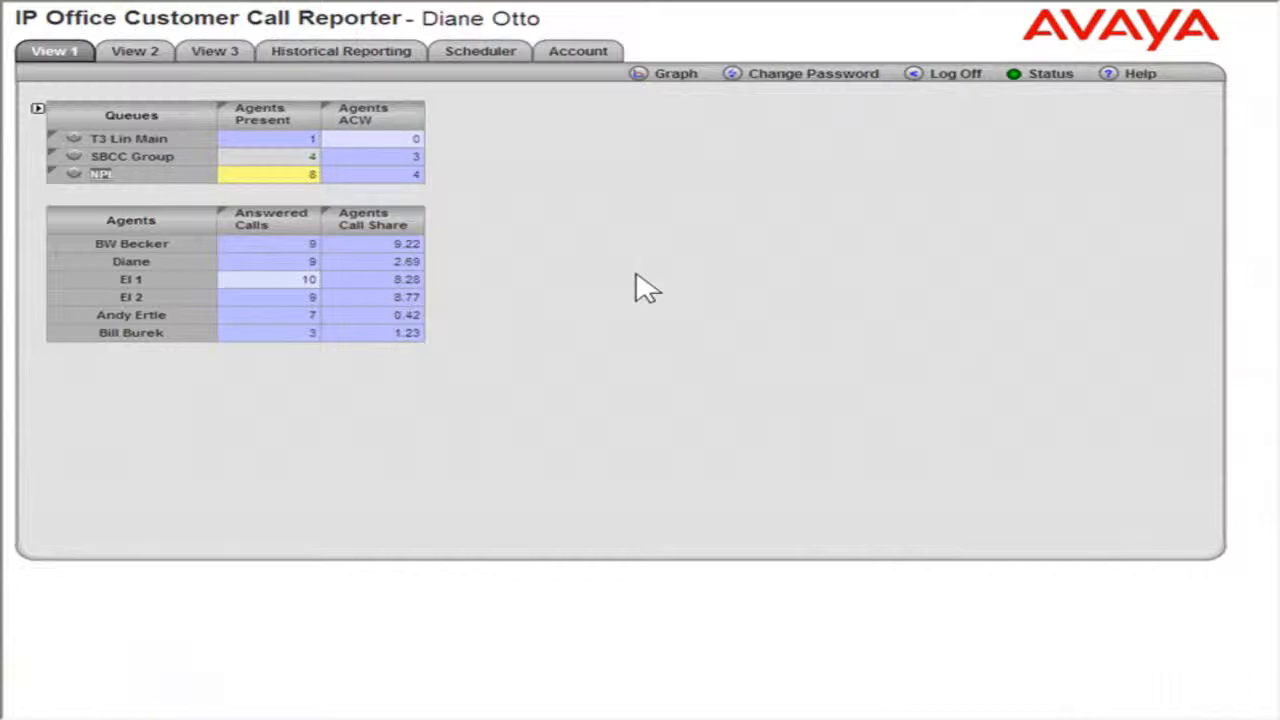
mouse_move(496, 188)
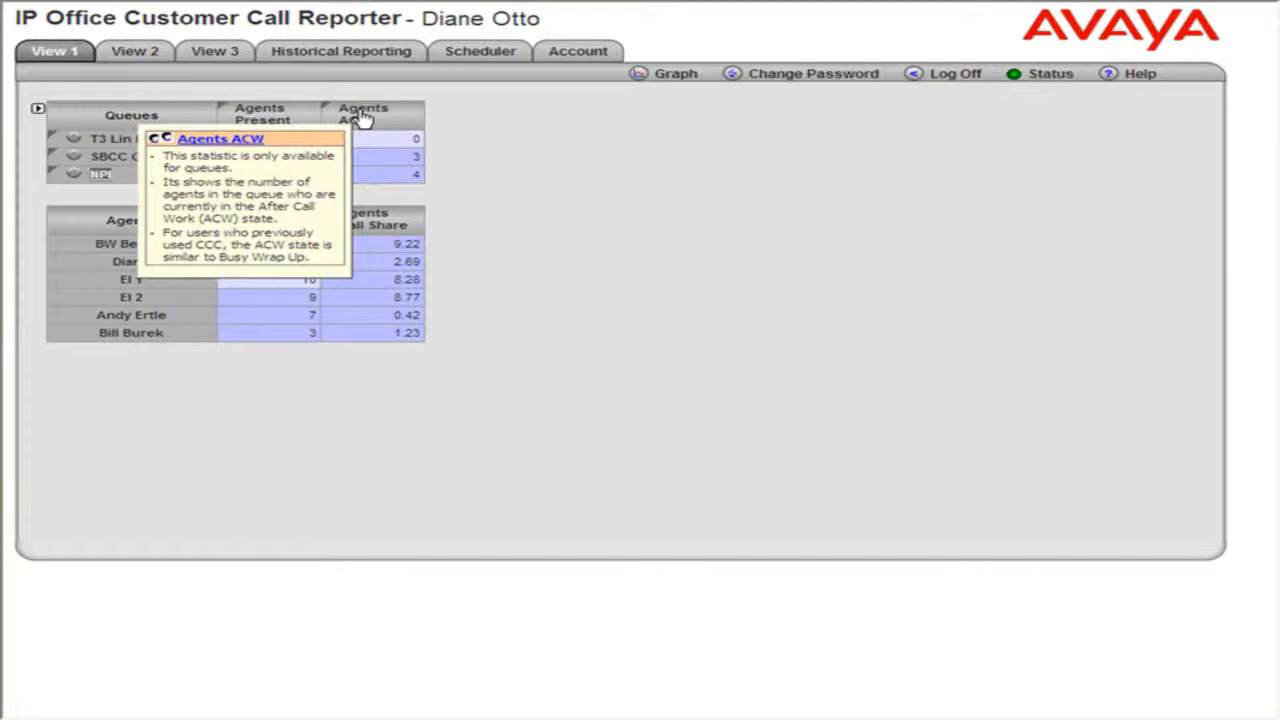
mouse_move(300, 270)
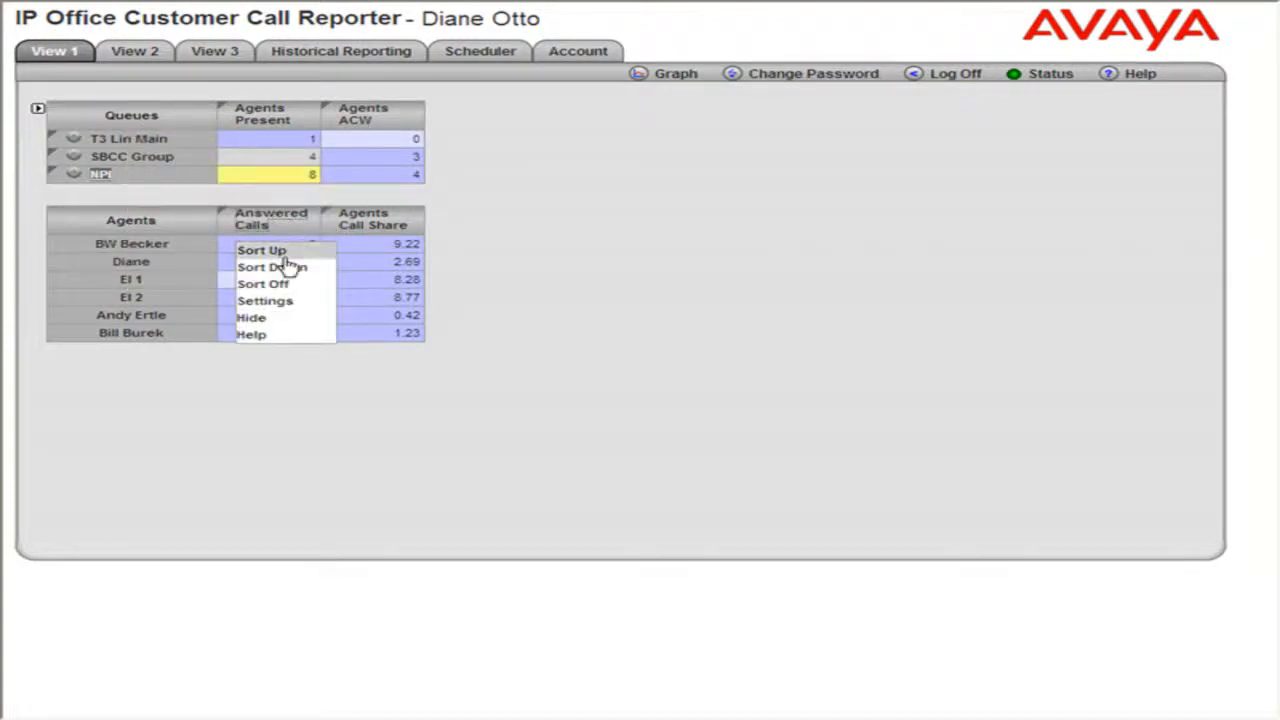
Step: Bring up the CCR 1.2 User Guide page for the Answered Calls statistic
click(250, 334)
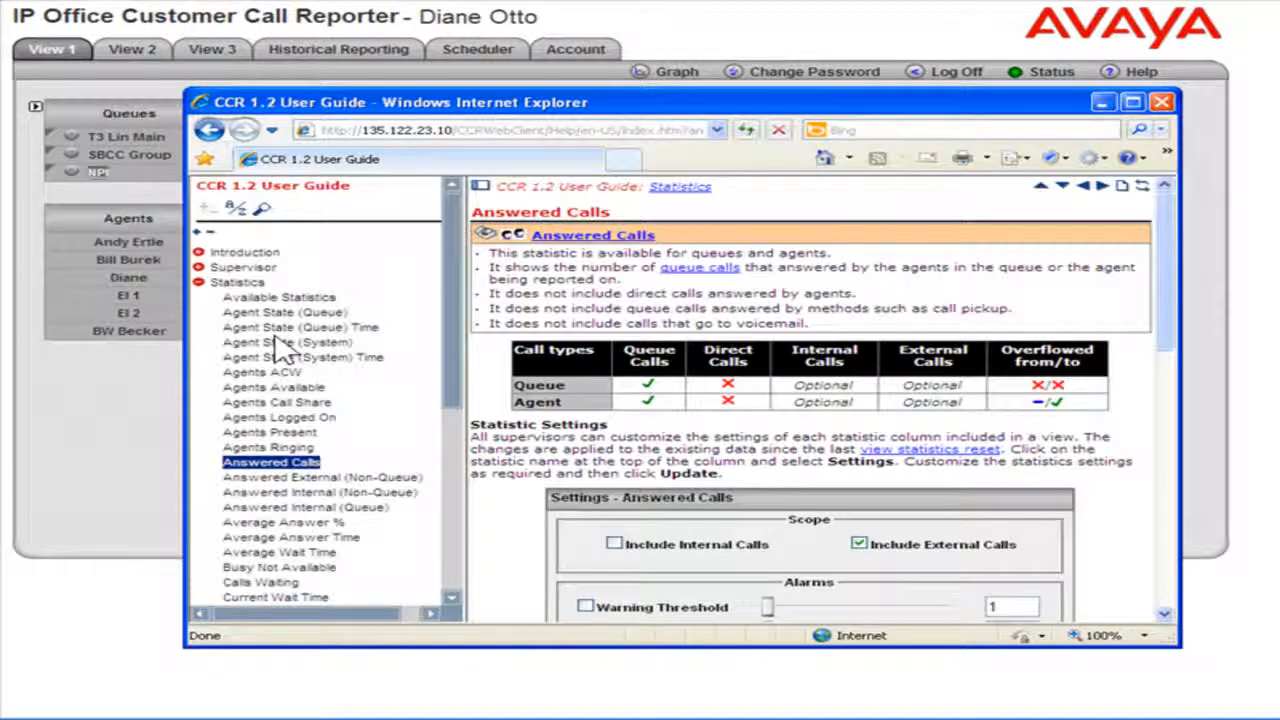
mouse_move(792, 558)
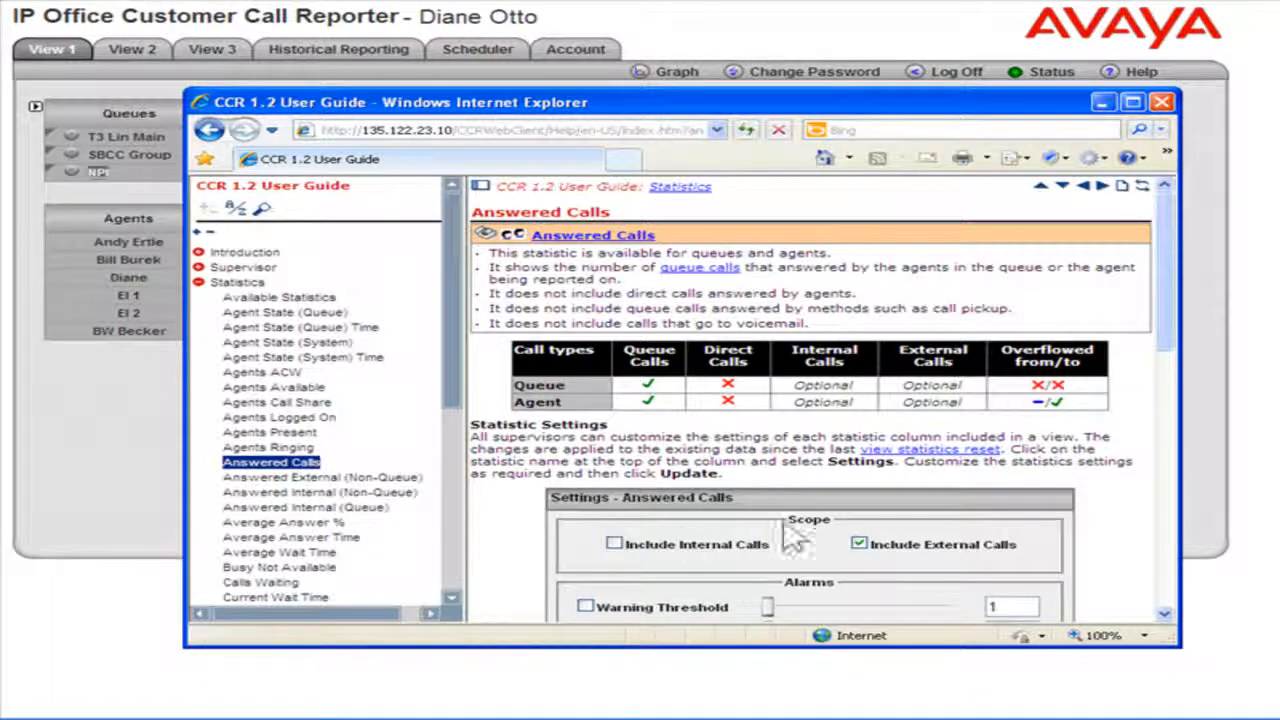